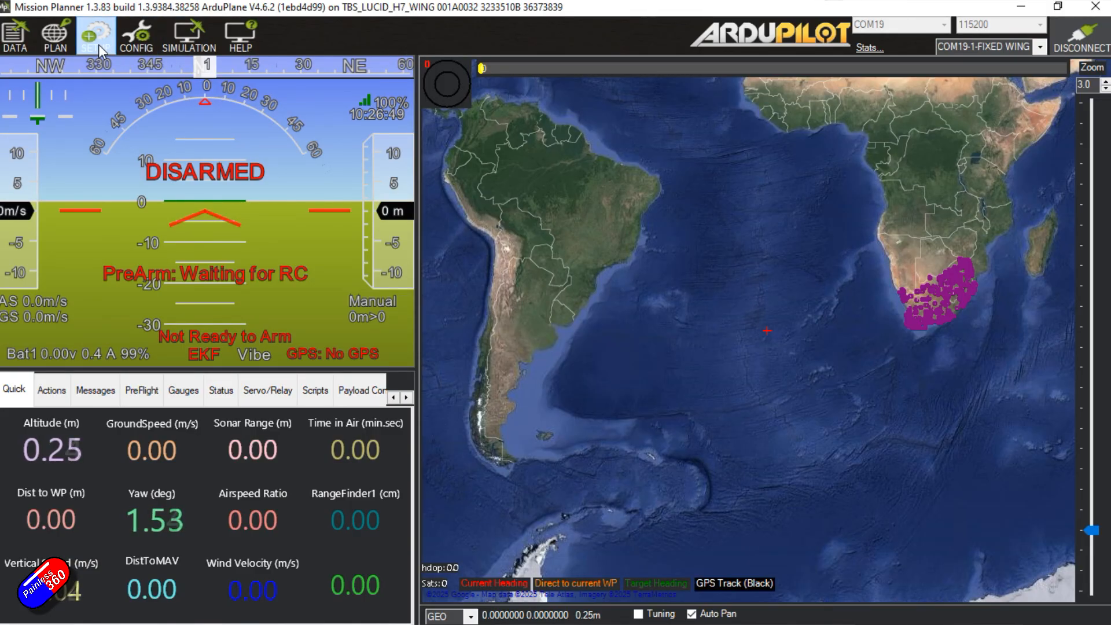
Step: Show the SETUP area with the Mandatory Hardware configuration pages
click(95, 36)
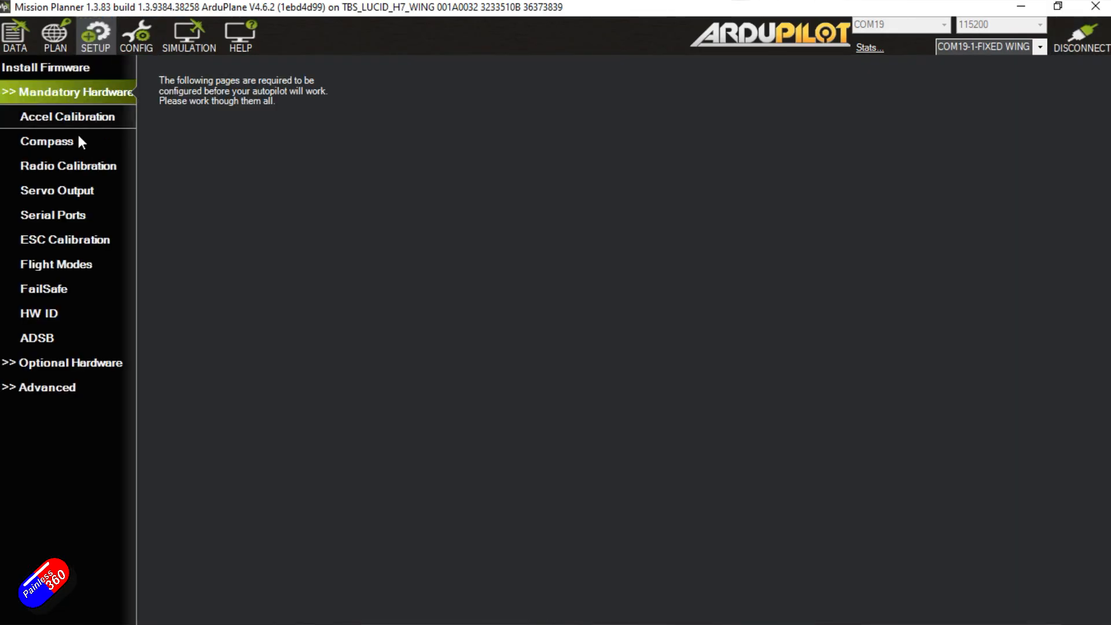
mouse_move(77, 215)
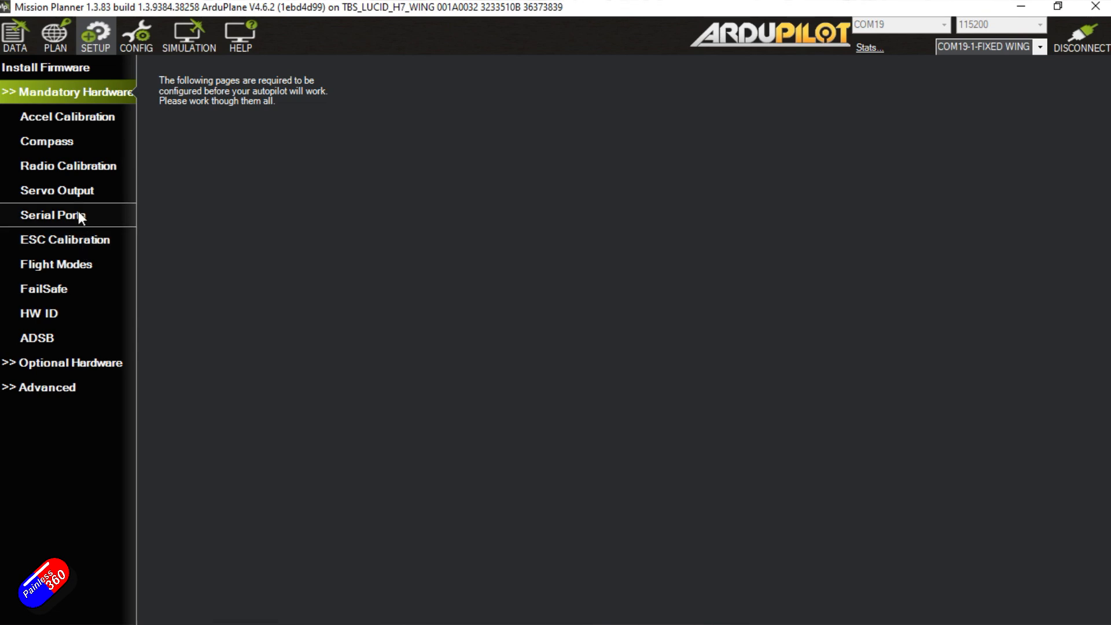
click(52, 216)
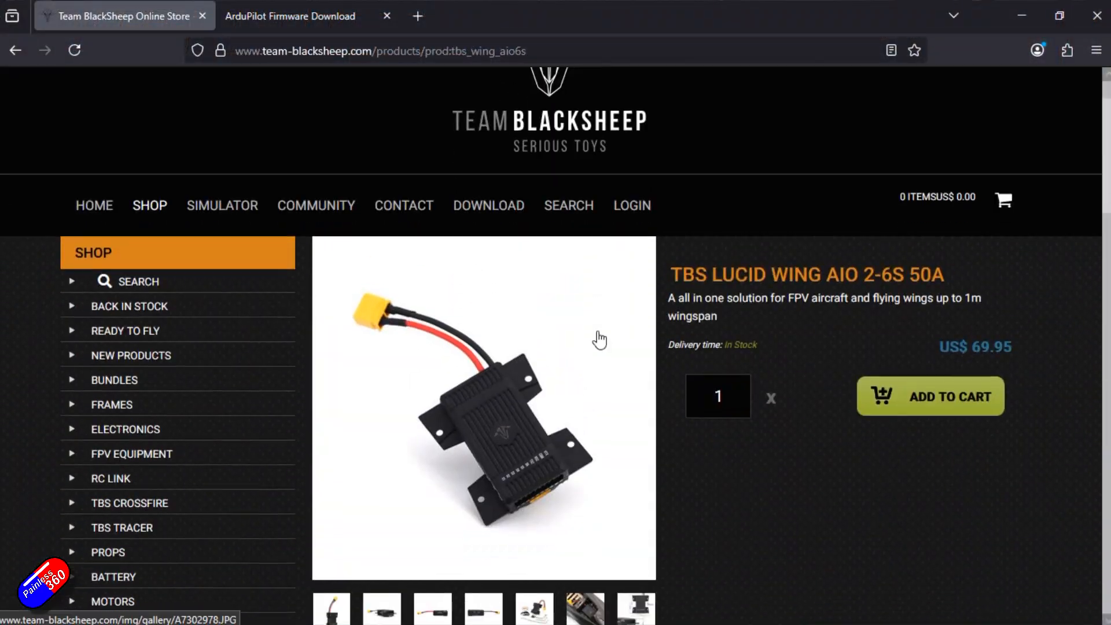
Step: Reach the FC Firmware Targets section and highlight the ArduPilot target TBS_LUCID_H7_Wing
scroll(down, 3)
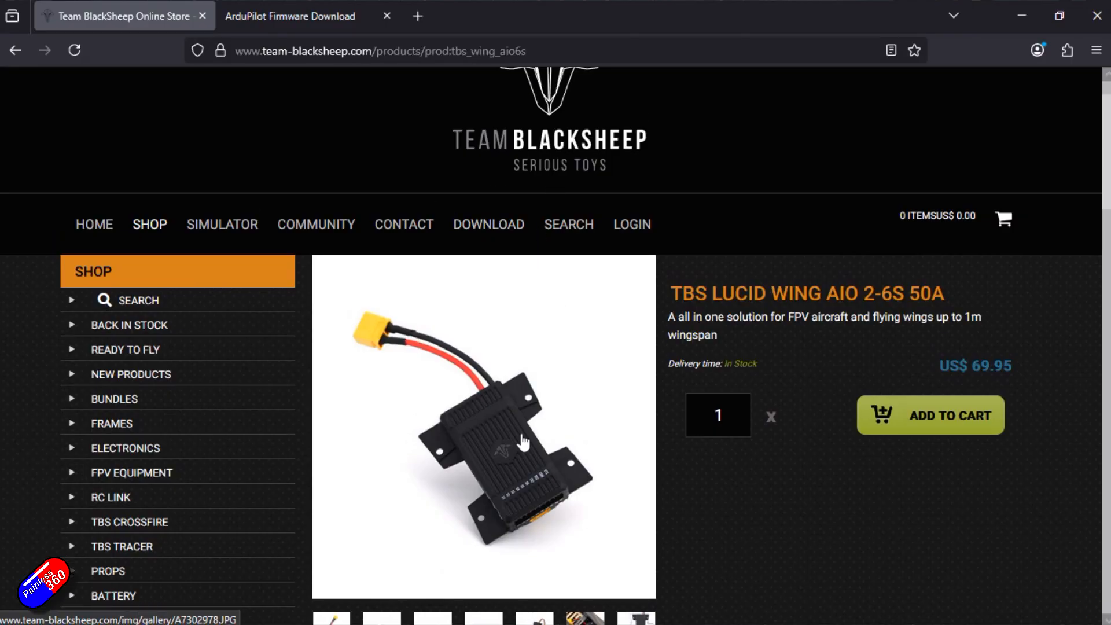
scroll(down, 3)
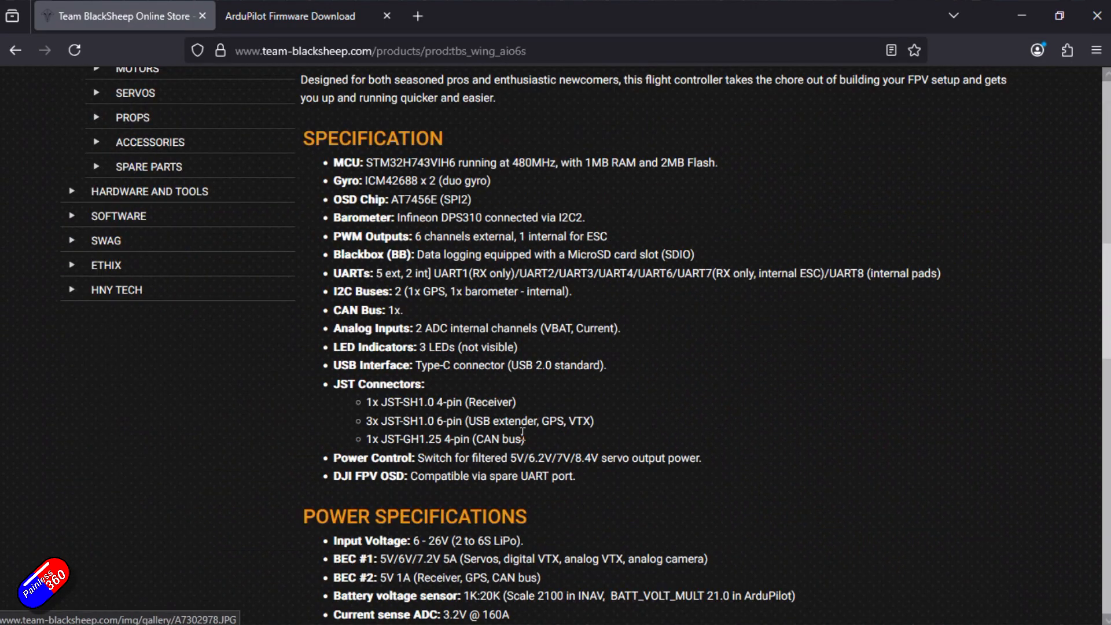
scroll(down, 3)
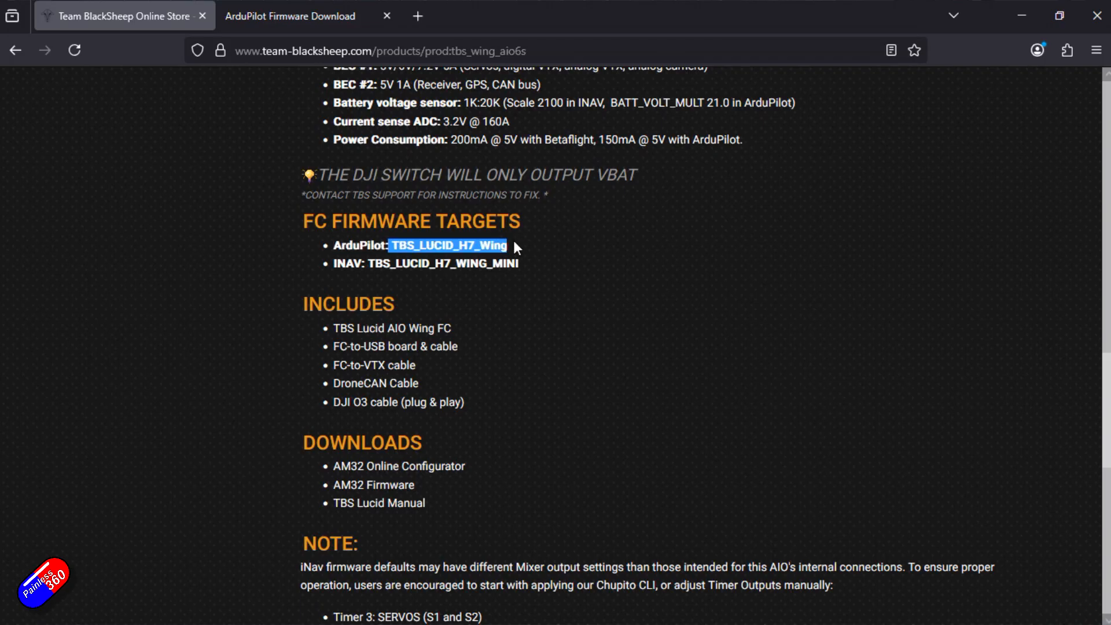
click(494, 321)
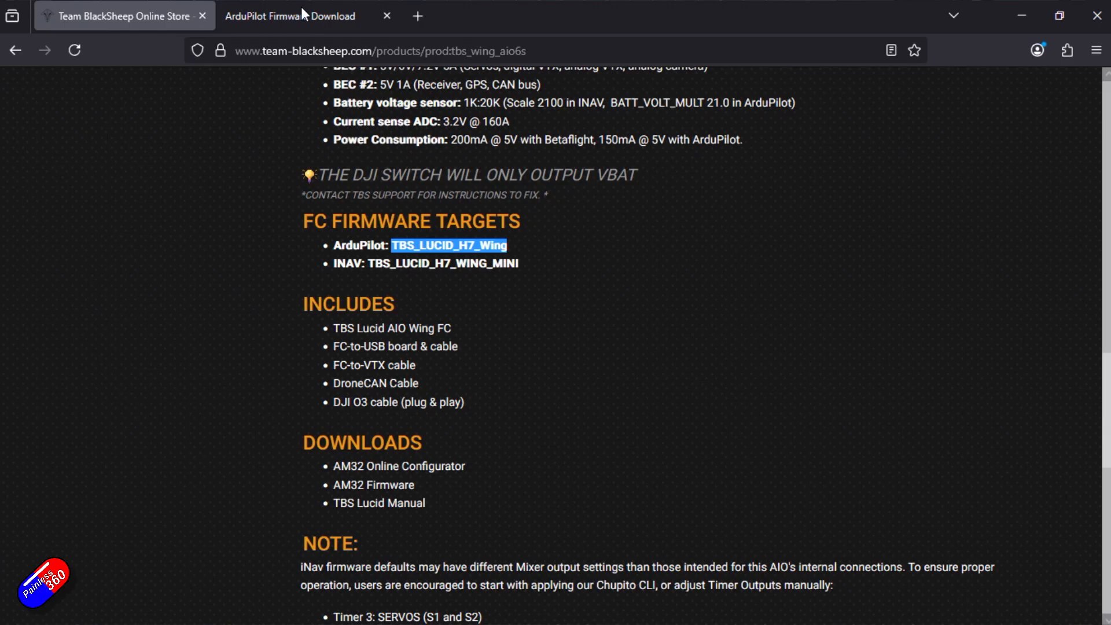
Step: Browse firmware.ardupilot.org into the Plane stable firmware folder
click(290, 15)
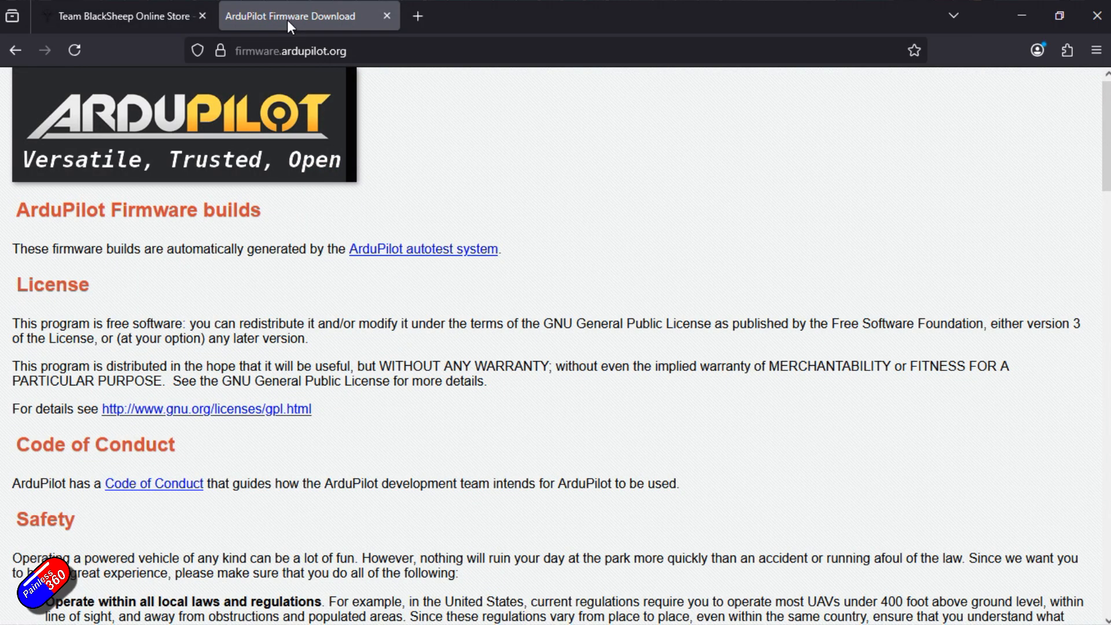
click(290, 49)
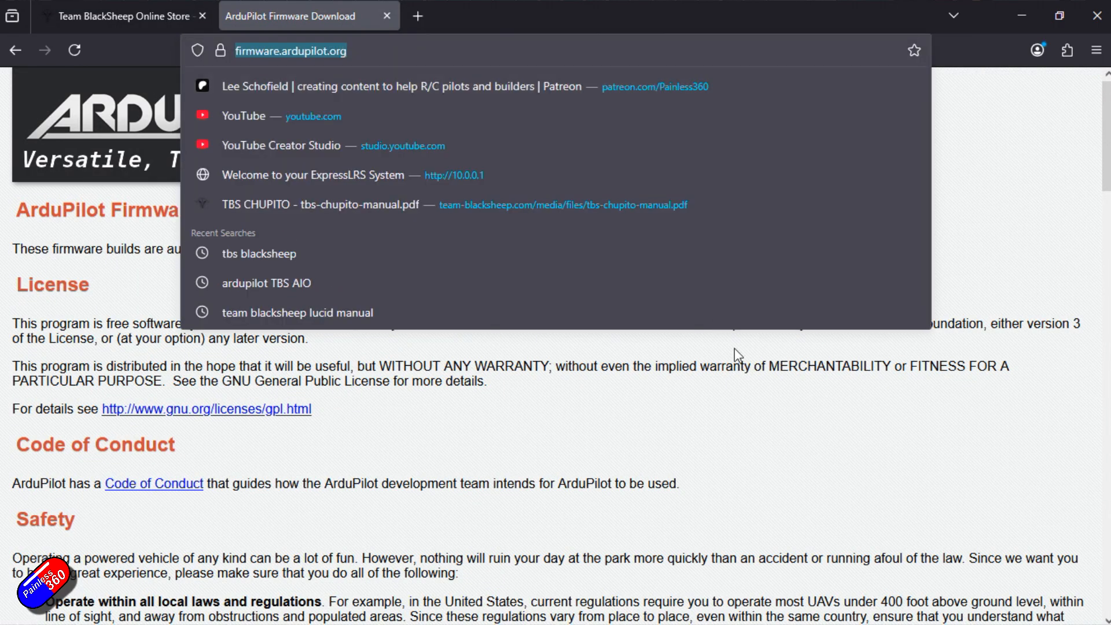
click(435, 348)
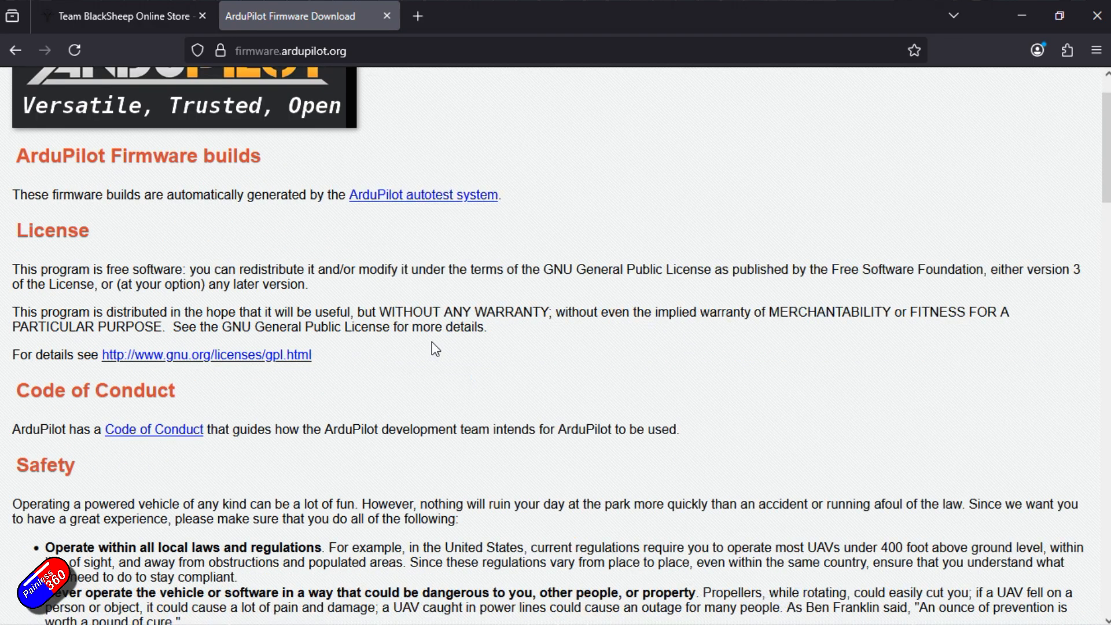
scroll(down, 3)
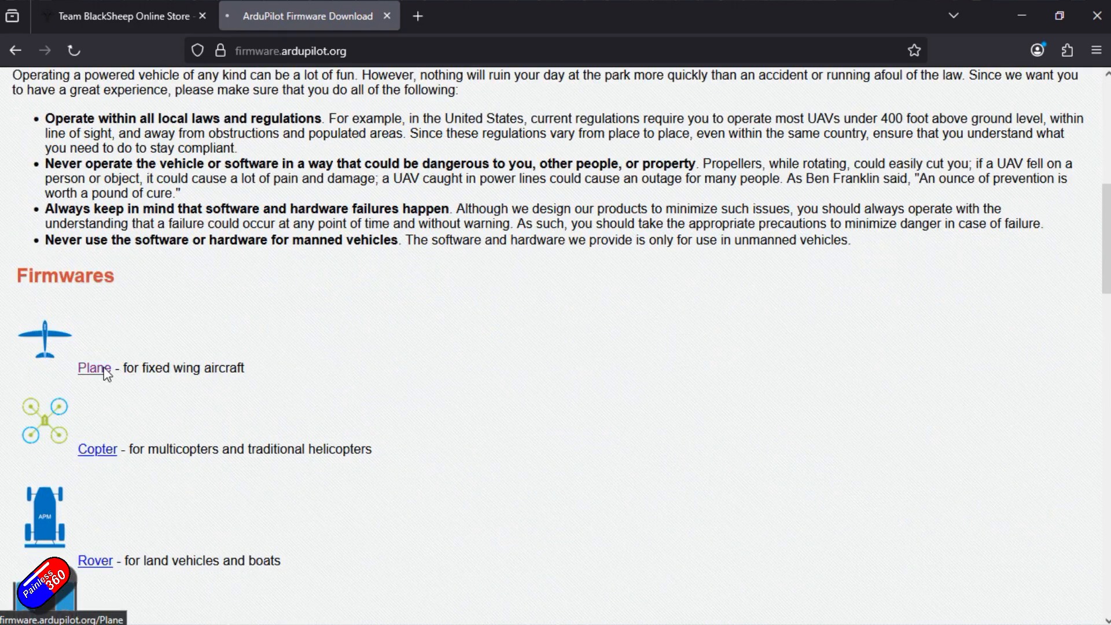
click(93, 368)
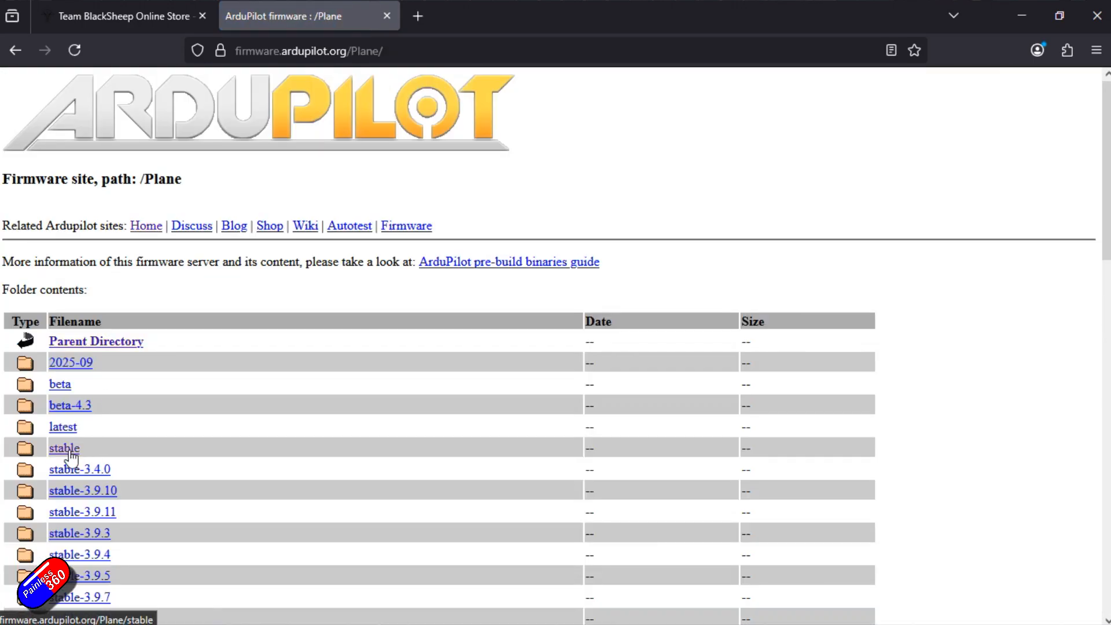
click(64, 447)
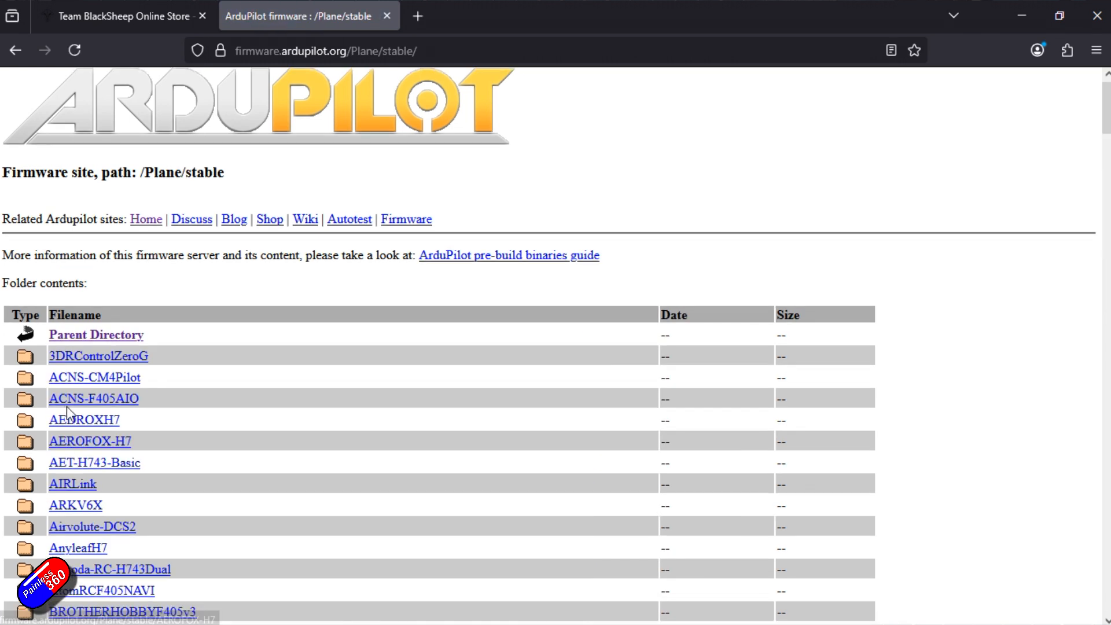
Step: Locate the TBS_LUCID_H7_WING folder and download arduplane_with_bl.hex
scroll(down, 3)
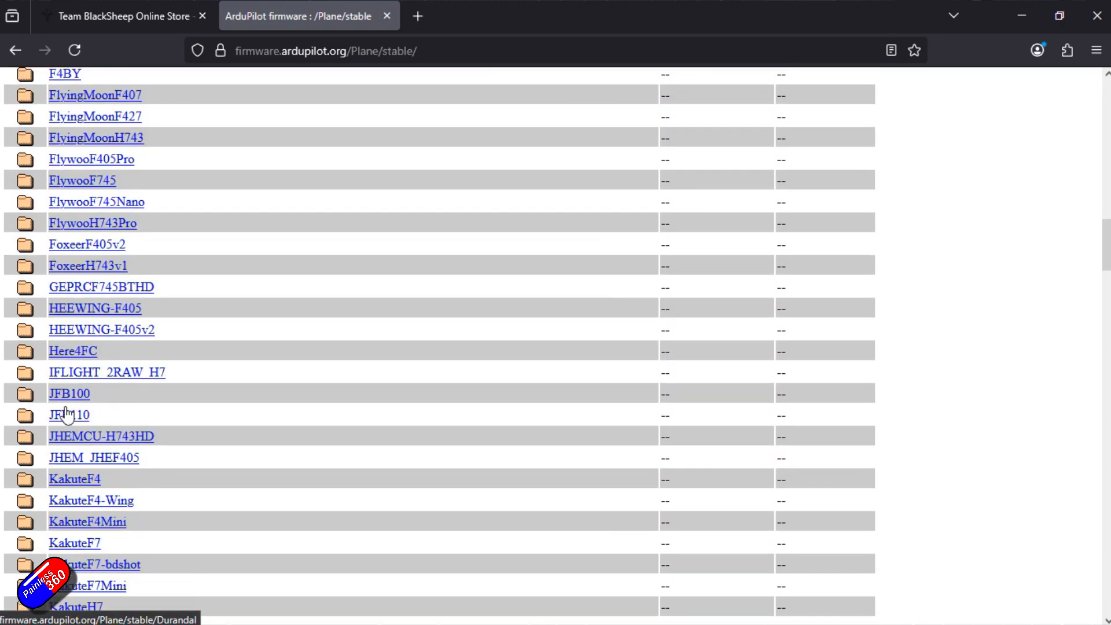
scroll(down, 3)
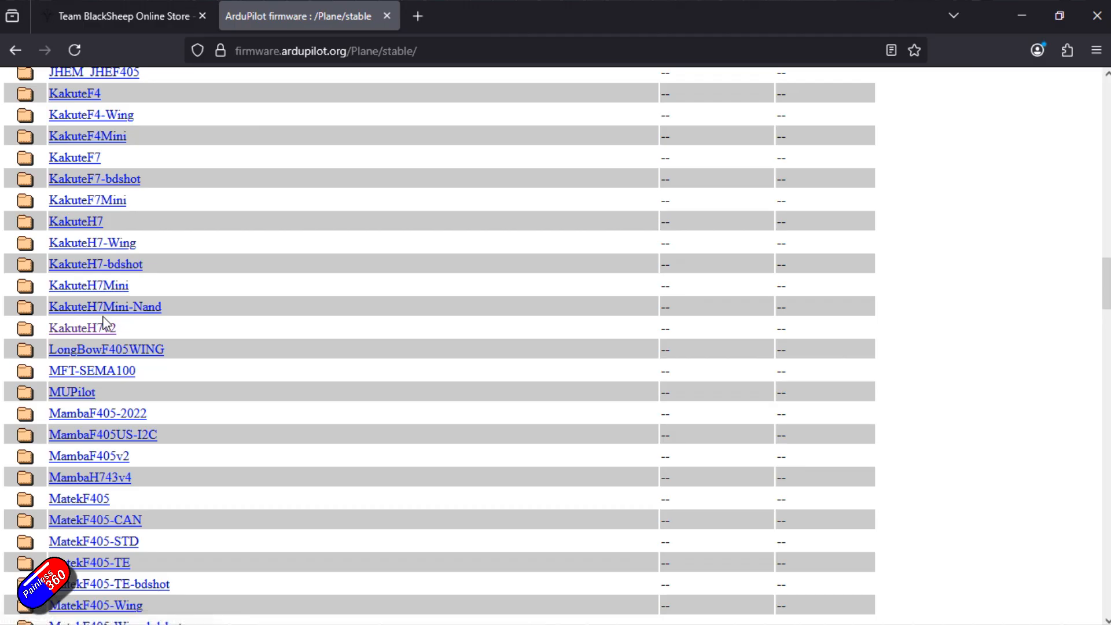
scroll(down, 3)
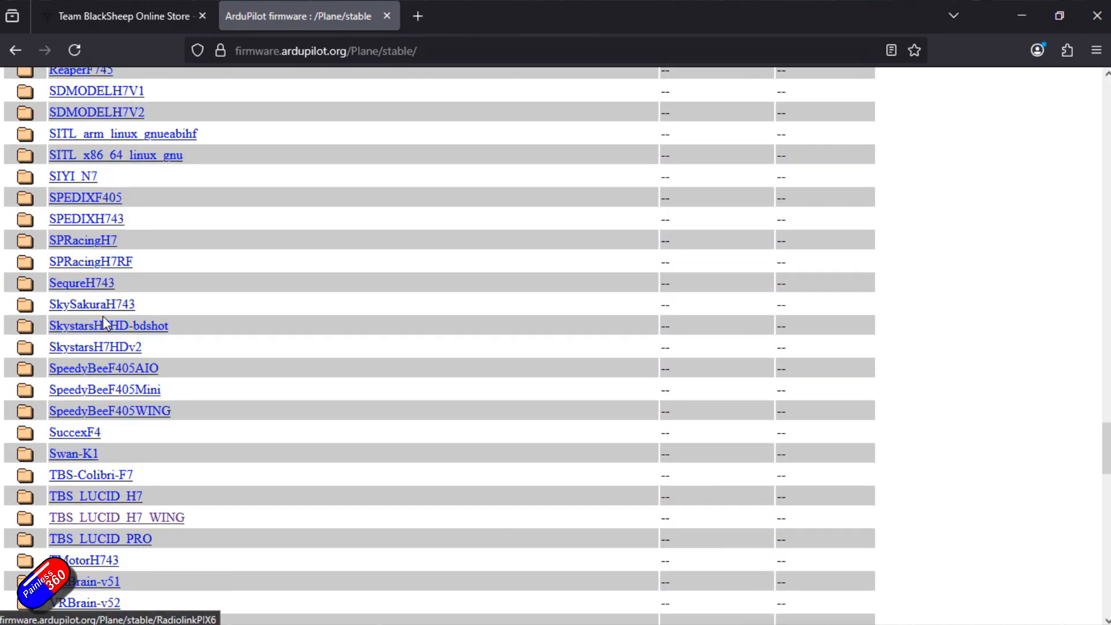
scroll(down, 3)
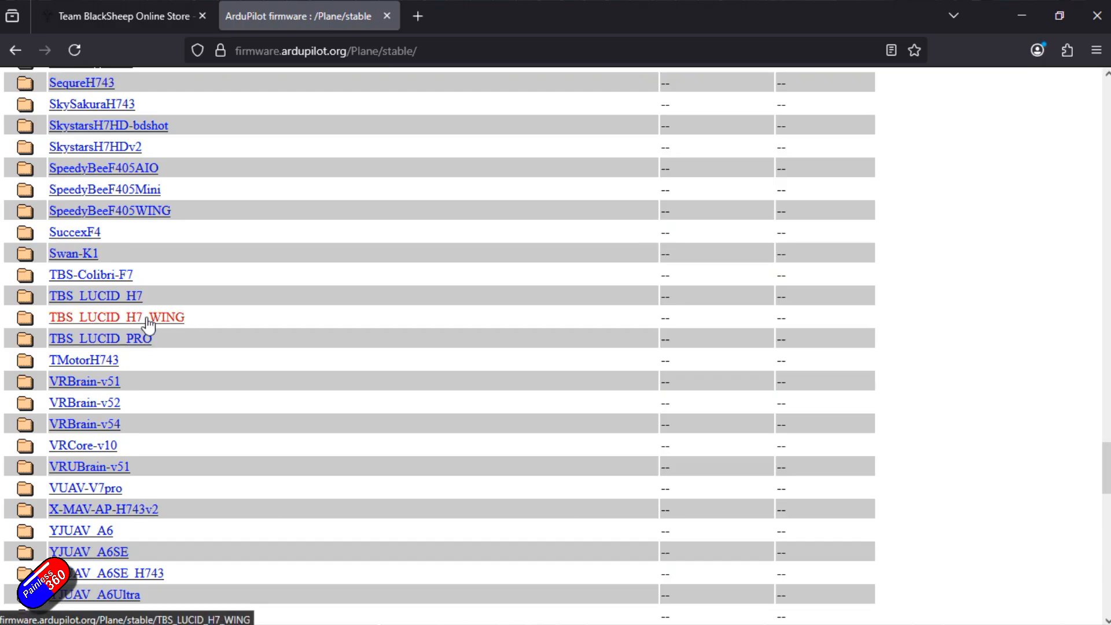
click(116, 317)
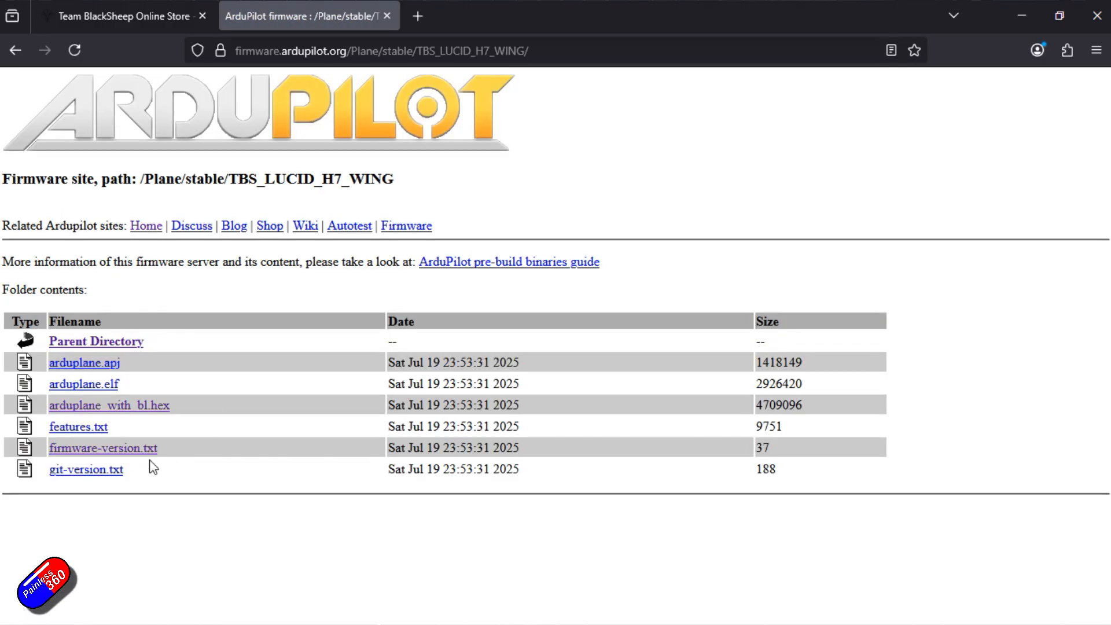
click(103, 446)
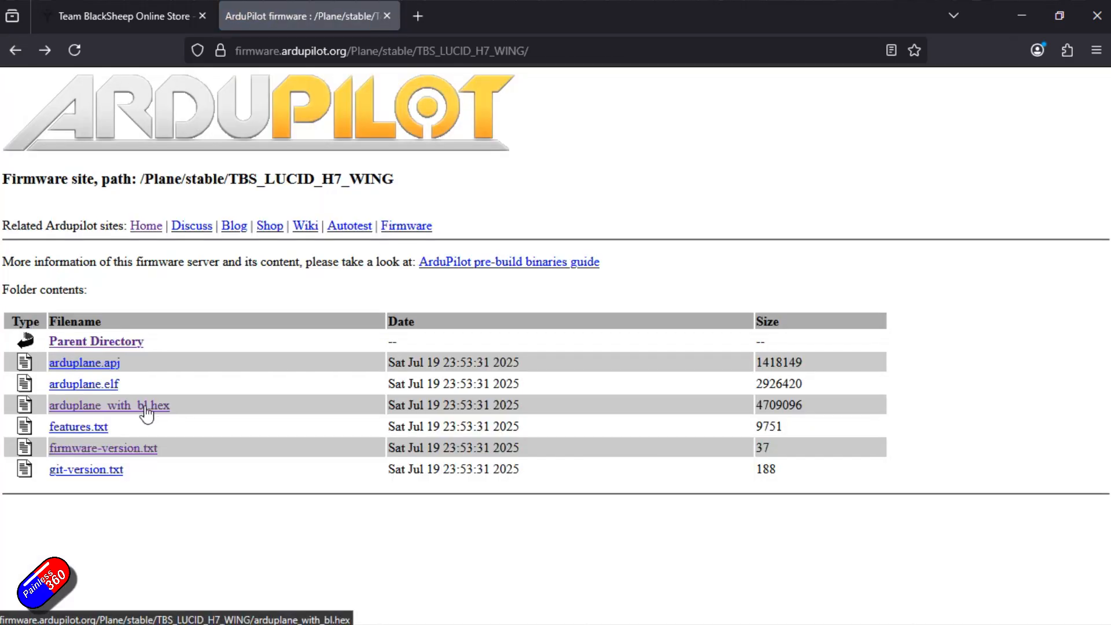
click(109, 405)
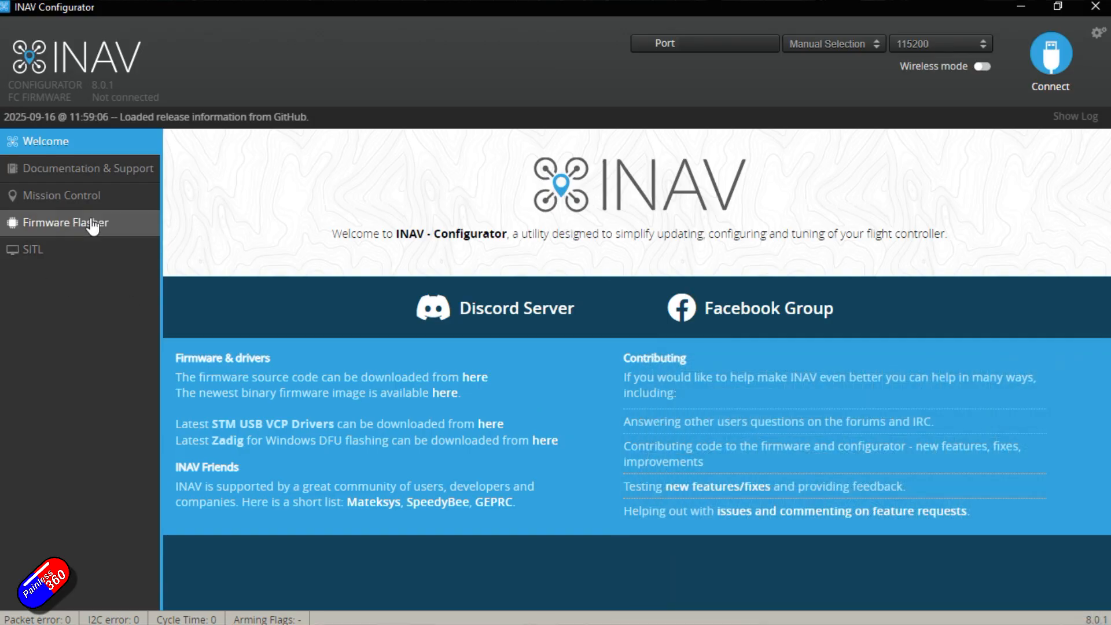
Step: Load arduplane_with_bl(1).hex from the computer into the Firmware Flasher
click(67, 222)
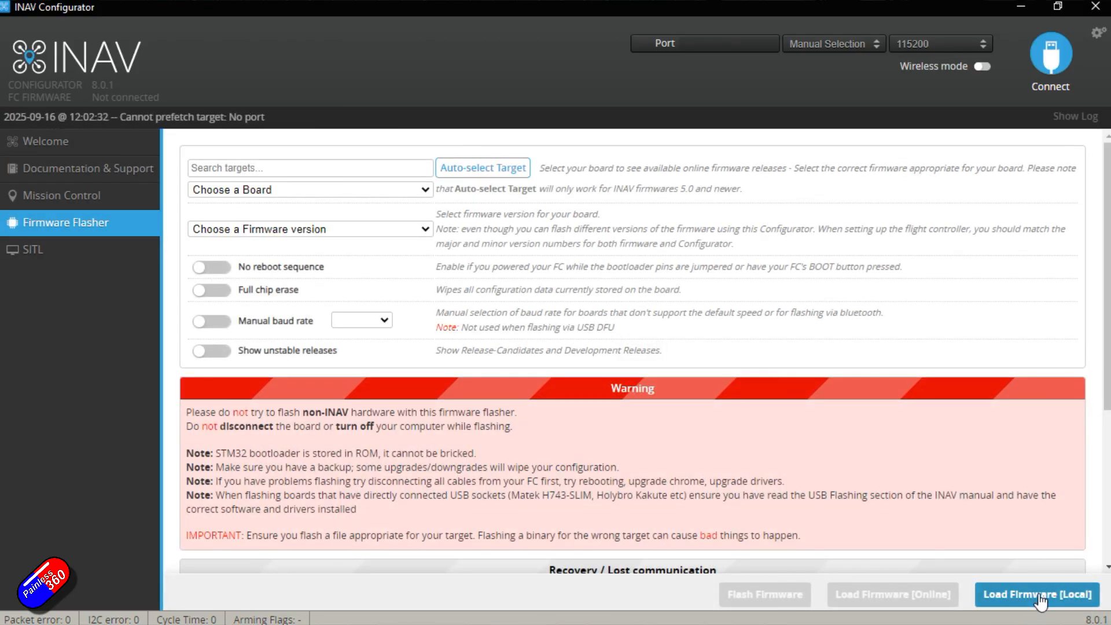
click(1035, 593)
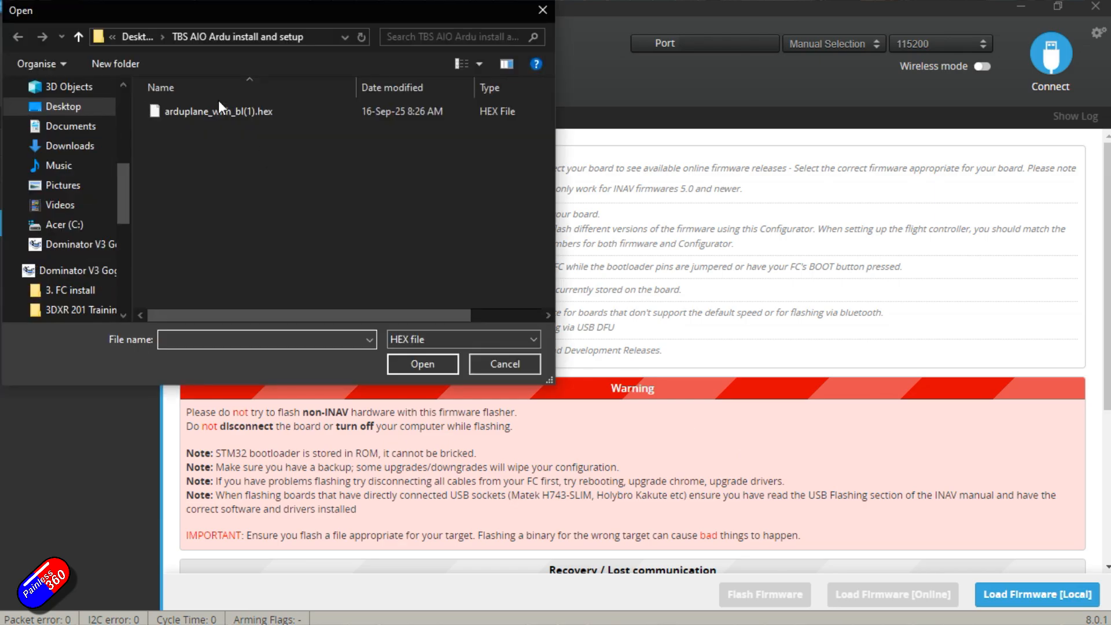
click(220, 111)
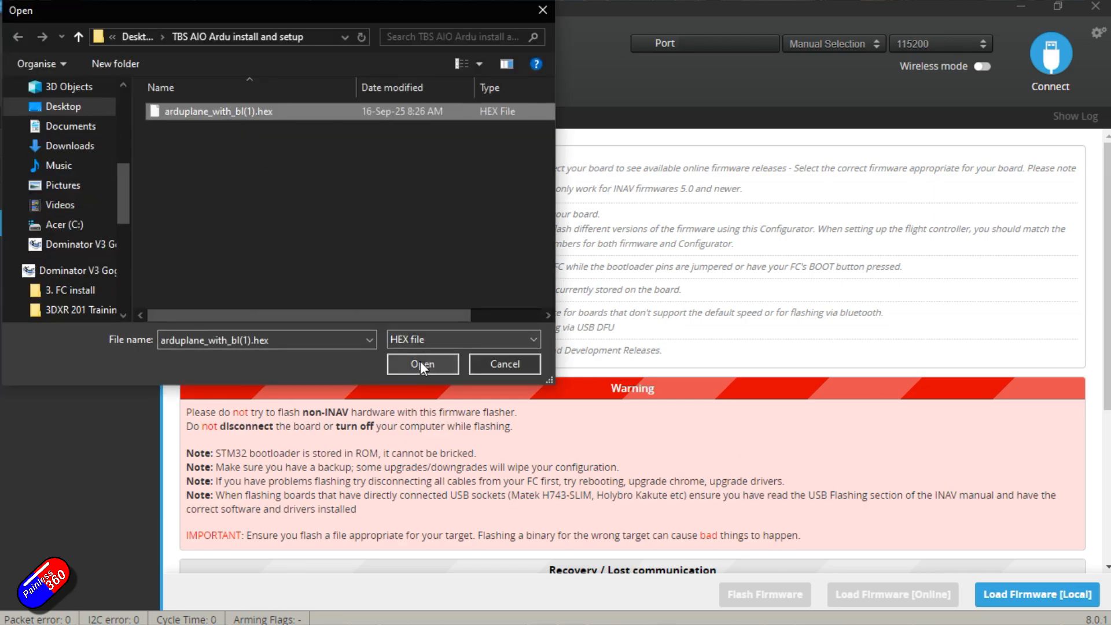
click(421, 365)
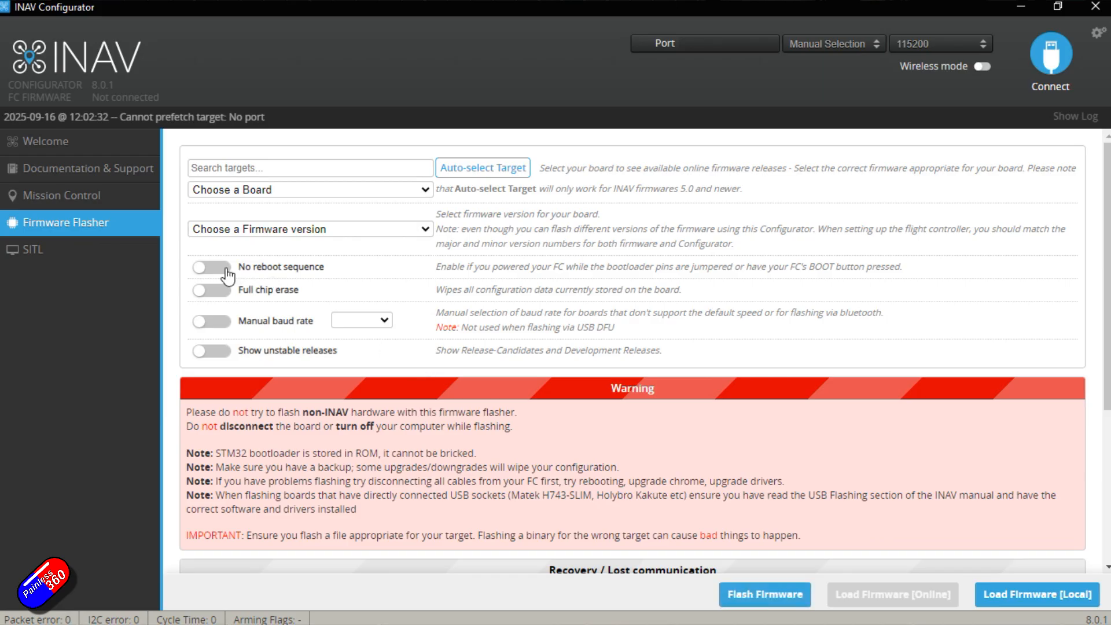
Step: Enable the No reboot sequence option for flashing
click(210, 266)
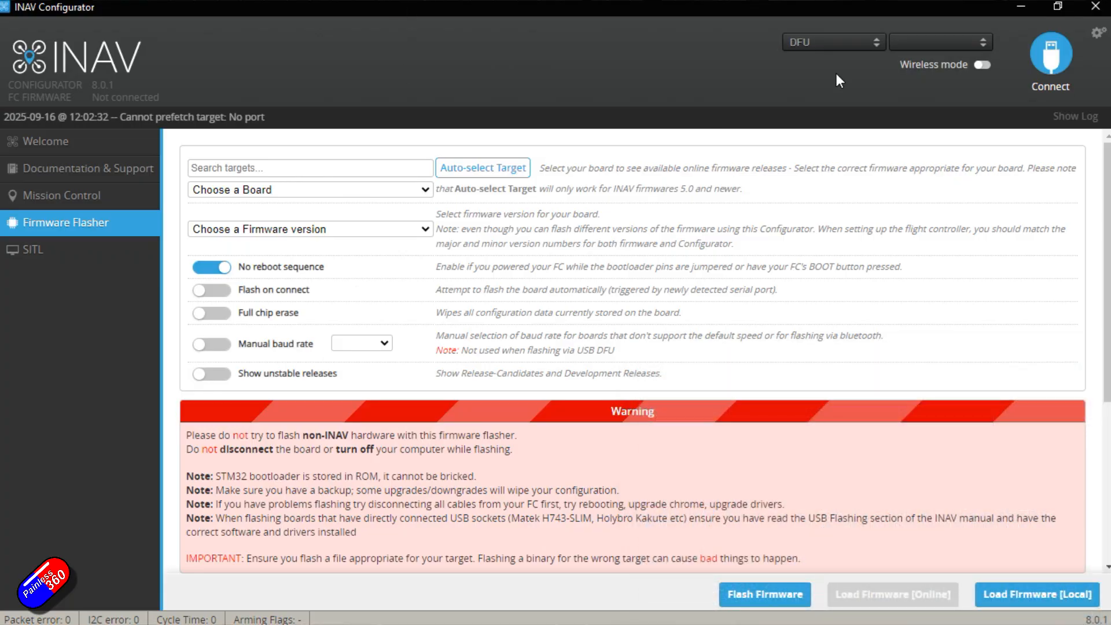
mouse_move(803, 68)
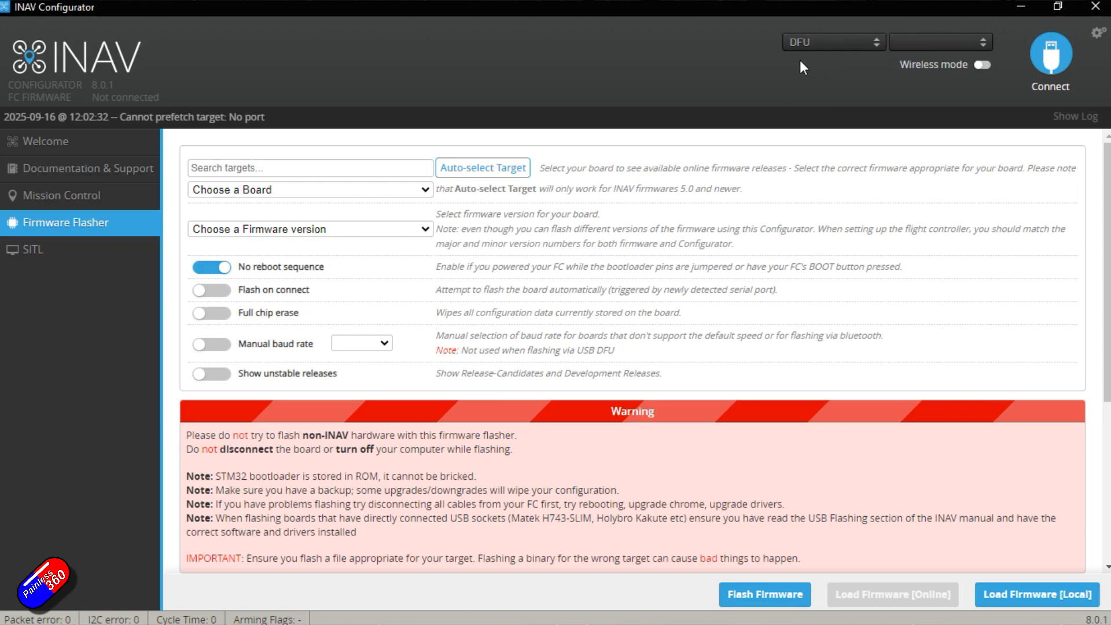
mouse_move(797, 542)
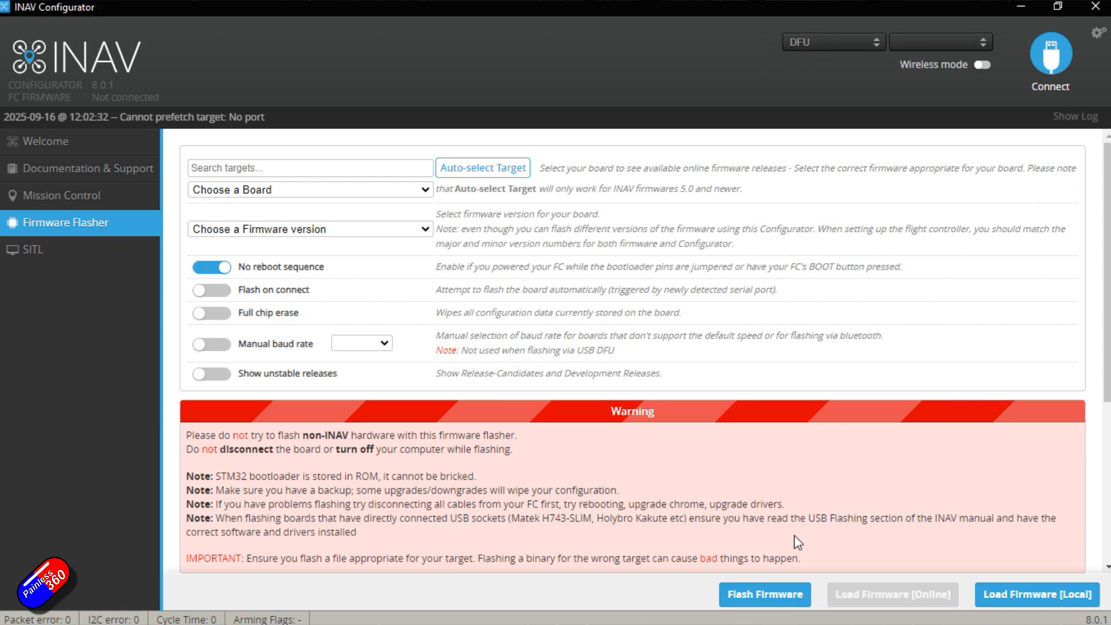
mouse_move(763, 605)
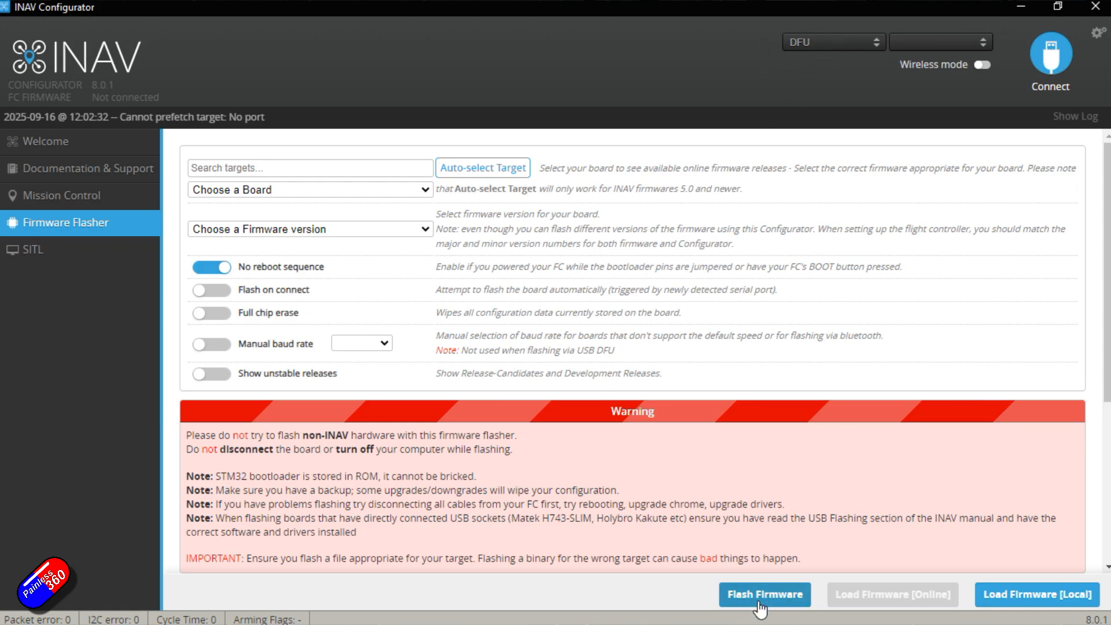
Step: Flash the loaded ArduPlane firmware onto the board over DFU
click(763, 593)
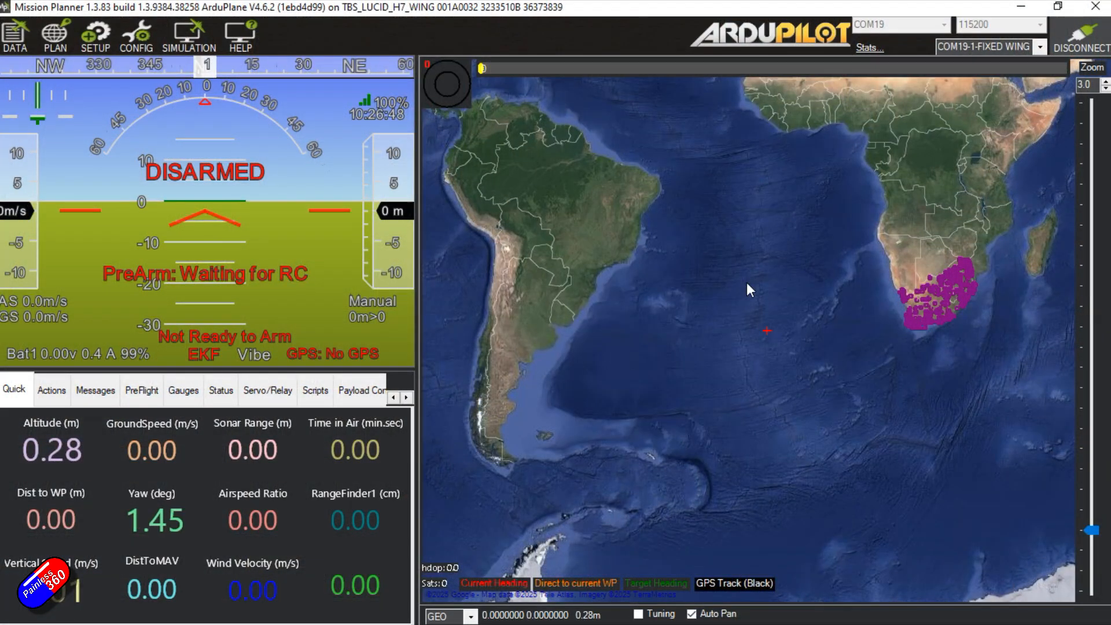
Step: Review the Serial Ports page under Mandatory Hardware, listing each UART's speed and protocol
click(95, 36)
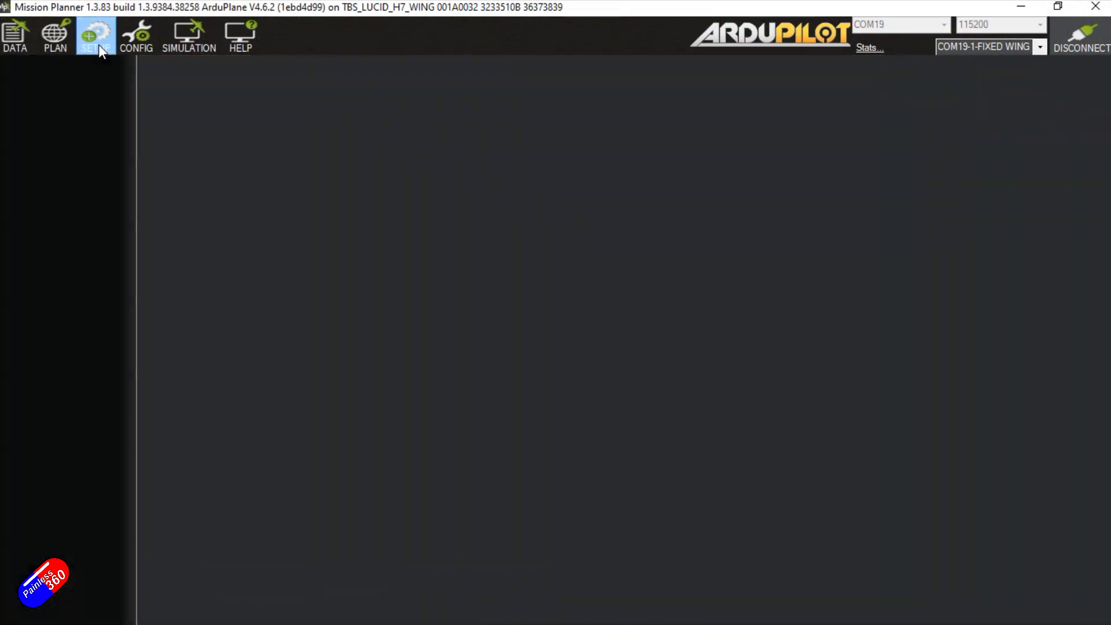
click(95, 36)
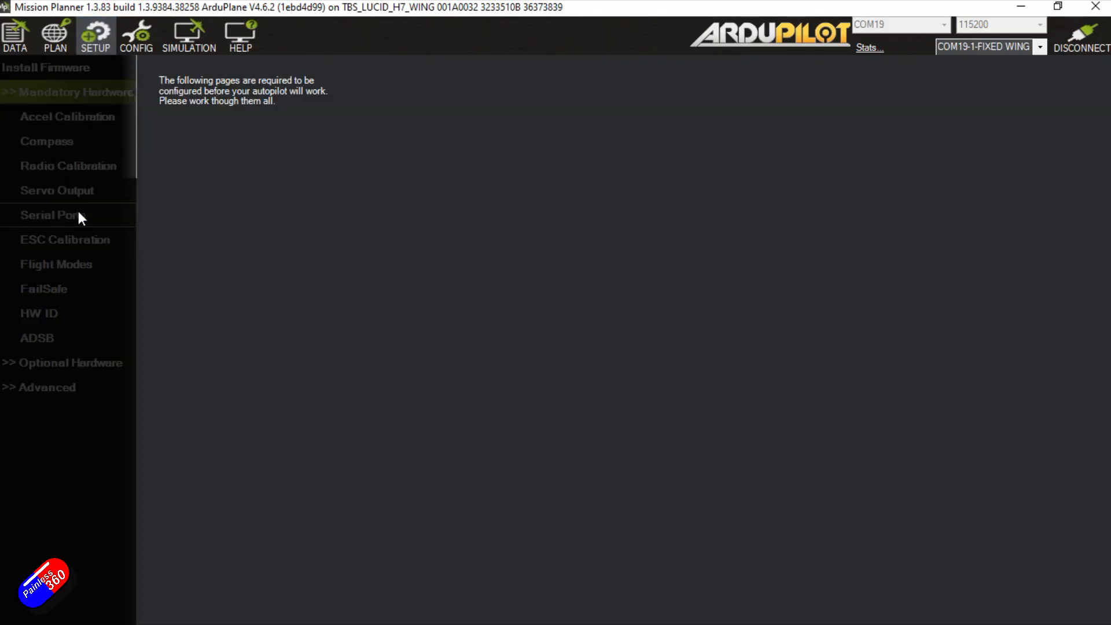
click(52, 215)
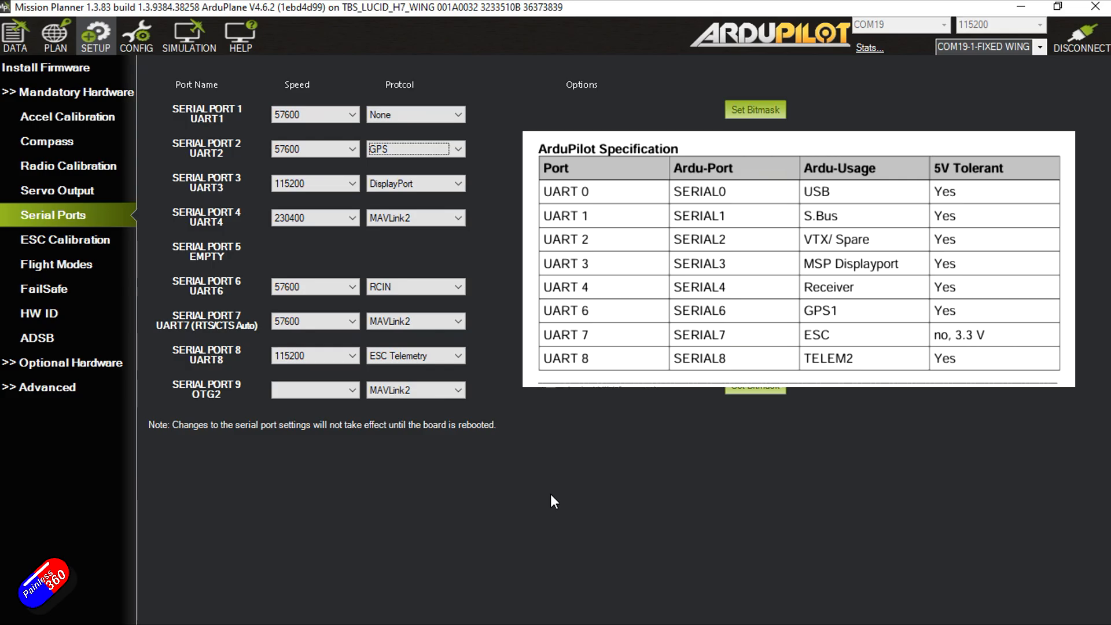
click(61, 191)
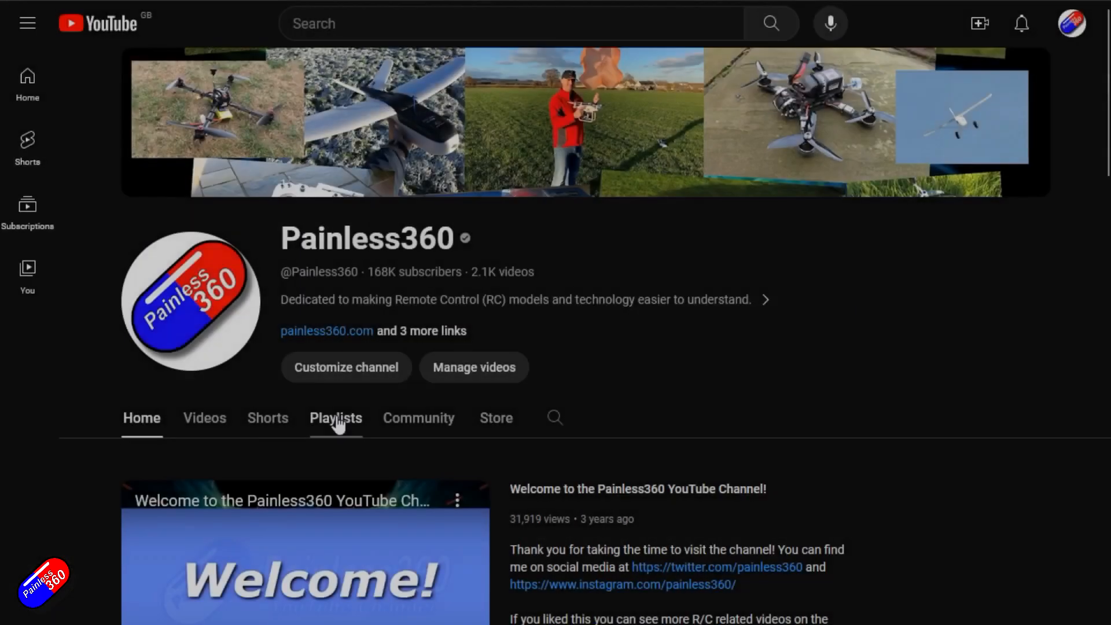
Step: Show the Painless360 channel's created playlists
click(336, 418)
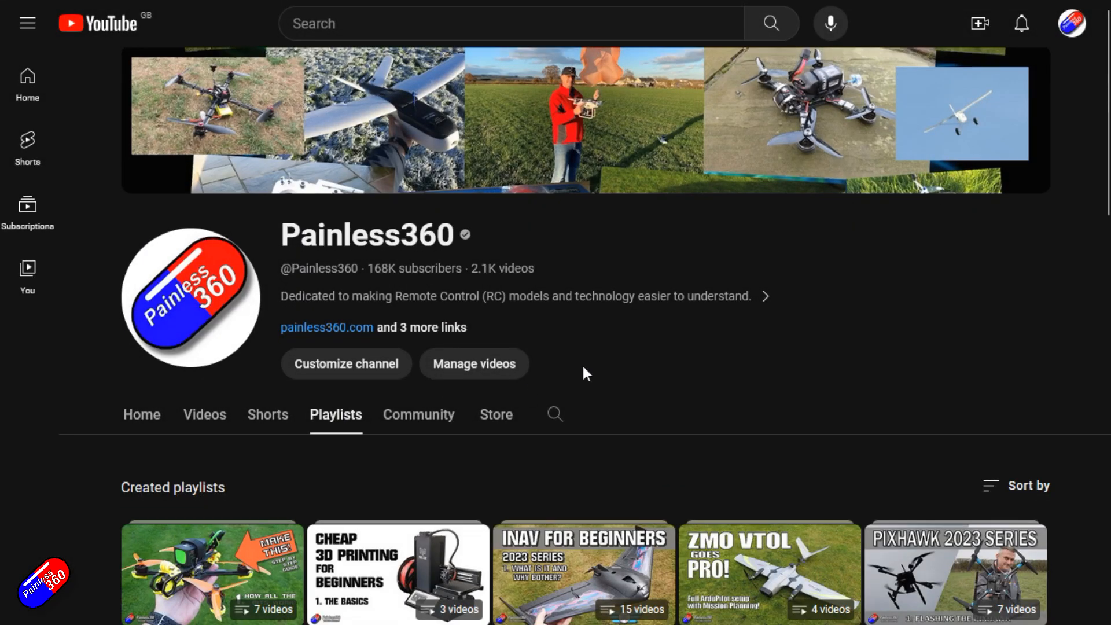